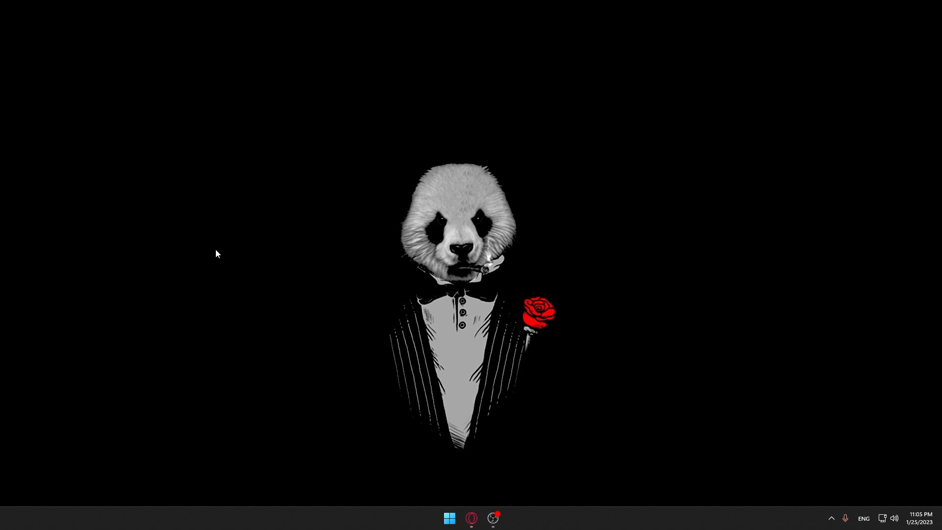
Step: Launch Clipchamp from the Windows taskbar to reach its home page
click(449, 518)
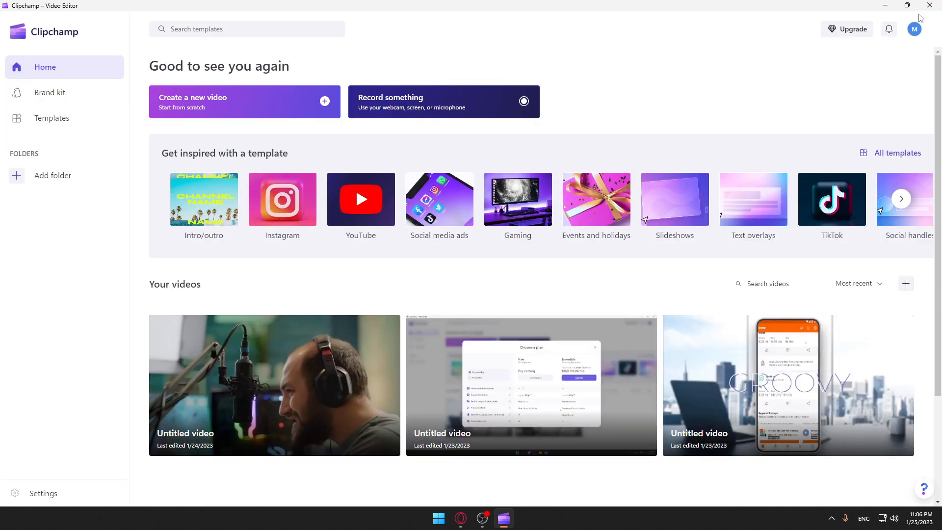
mouse_move(845, 71)
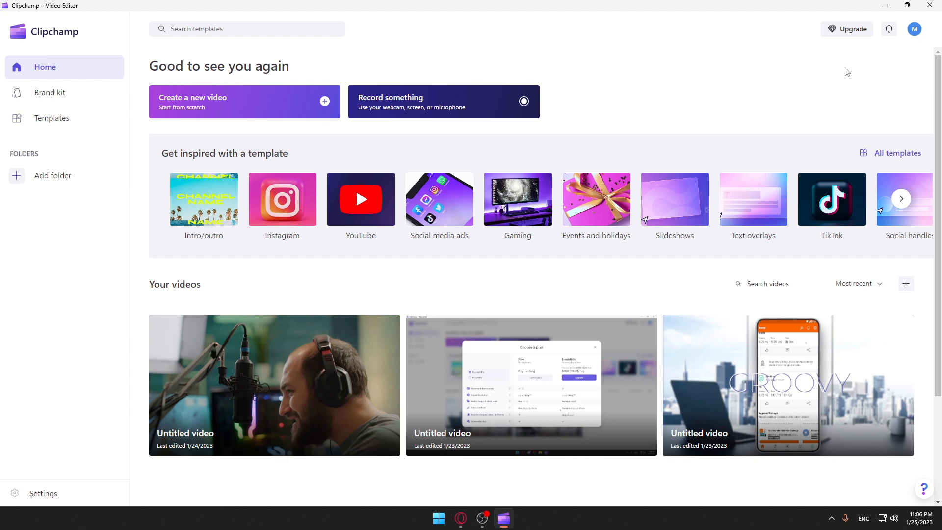
mouse_move(813, 94)
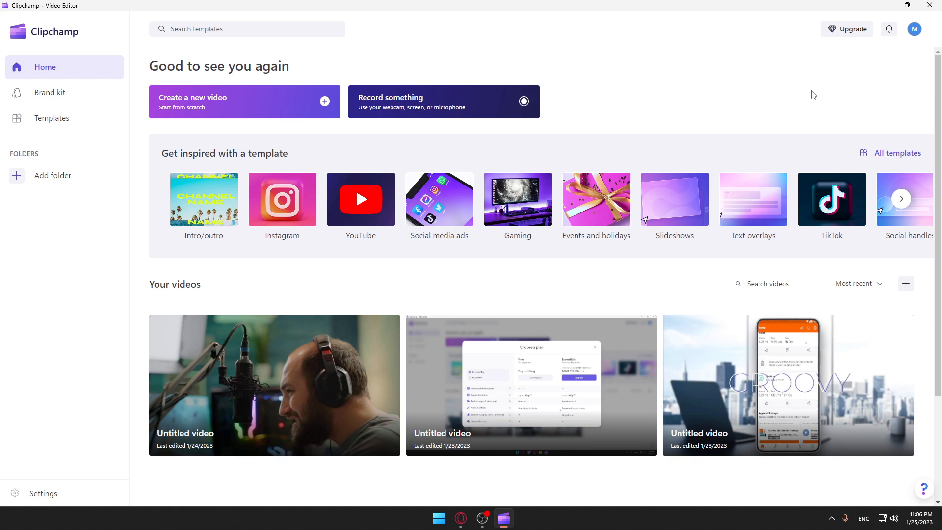
mouse_move(751, 60)
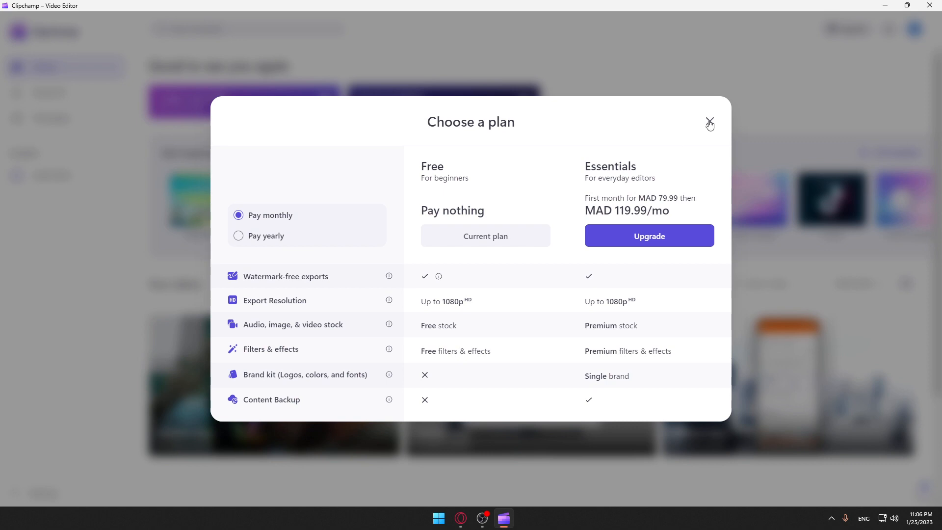
click(709, 122)
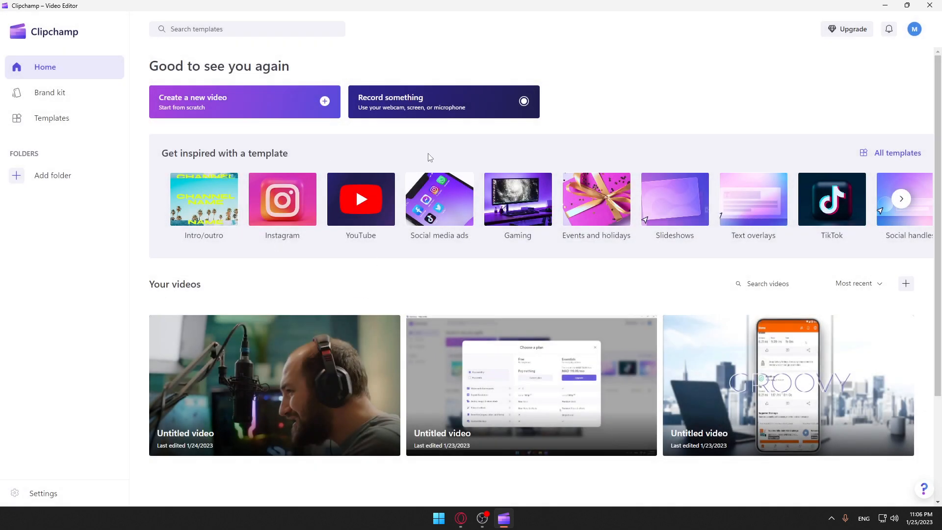
mouse_move(335, 252)
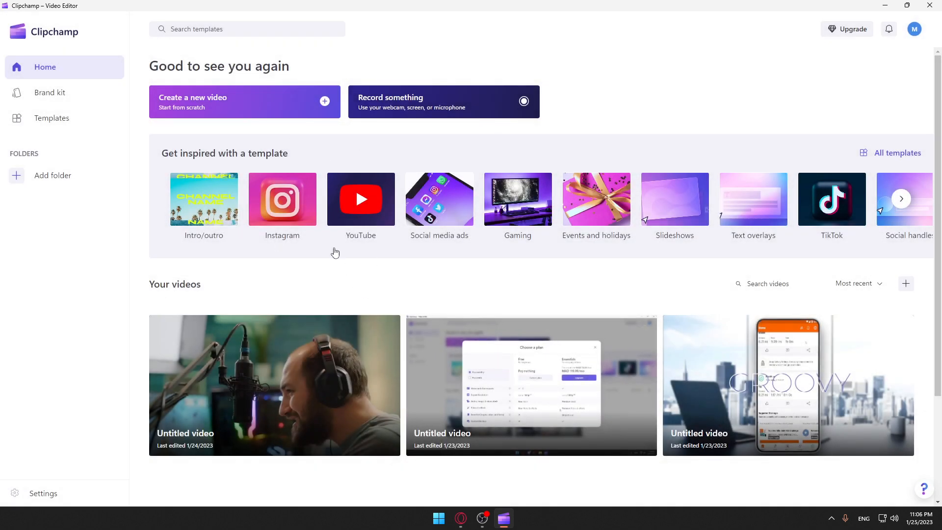
mouse_move(151, 107)
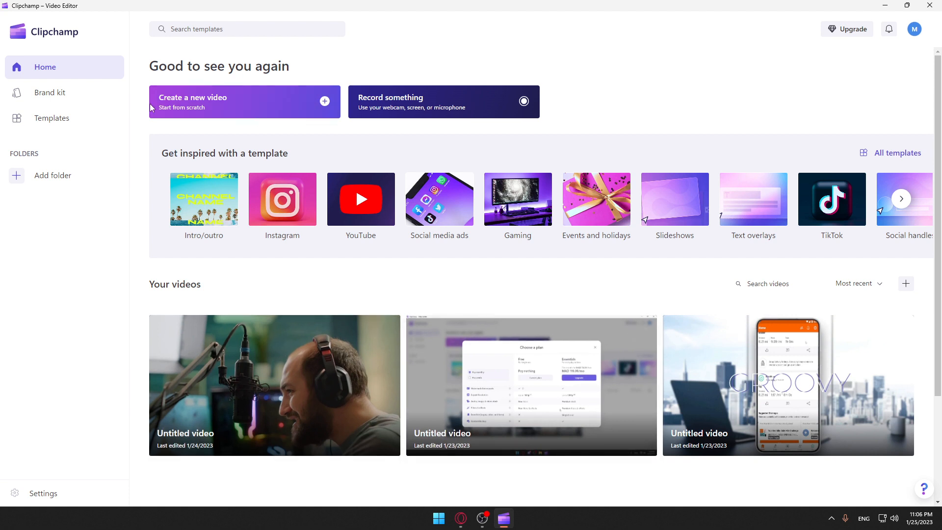
mouse_move(230, 104)
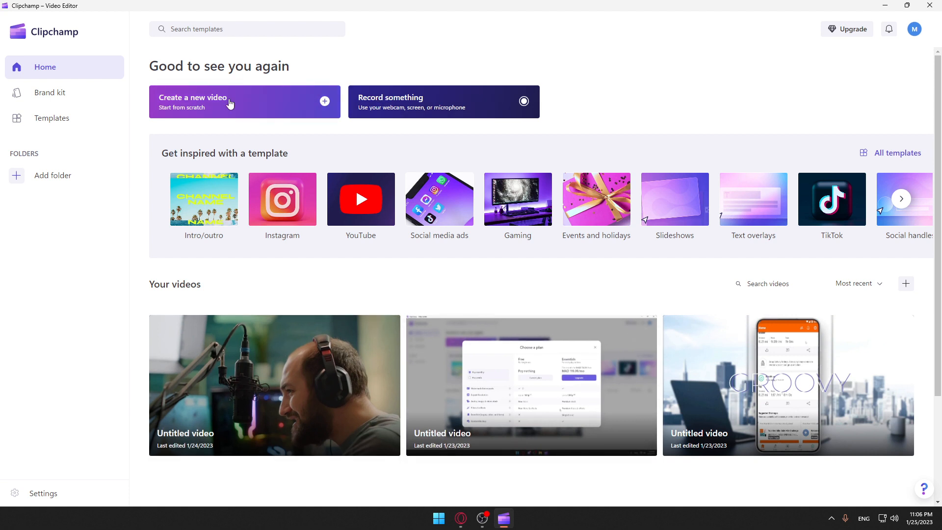
mouse_move(433, 128)
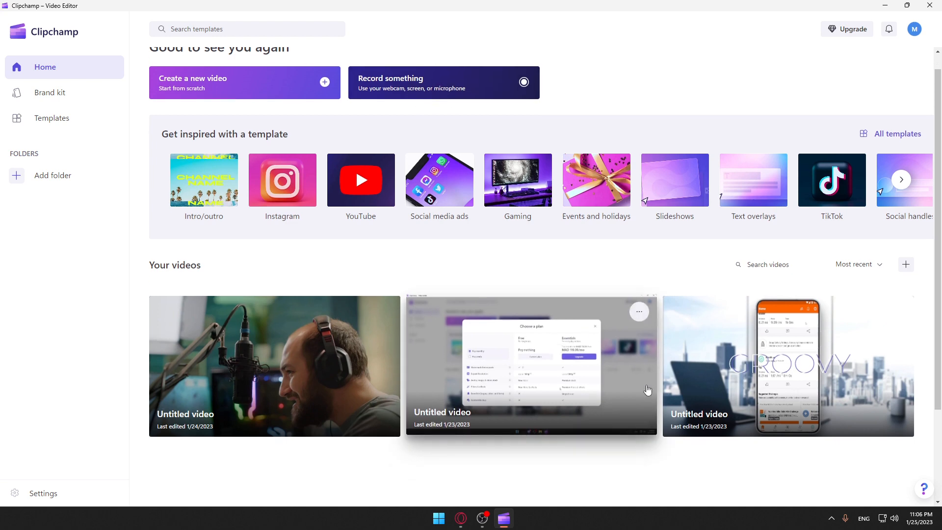
scroll(up, 3)
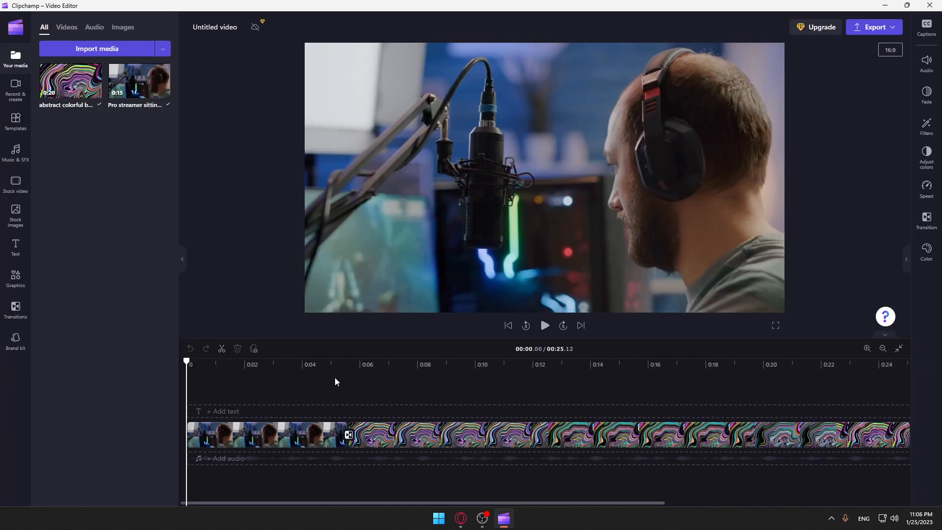
mouse_move(277, 401)
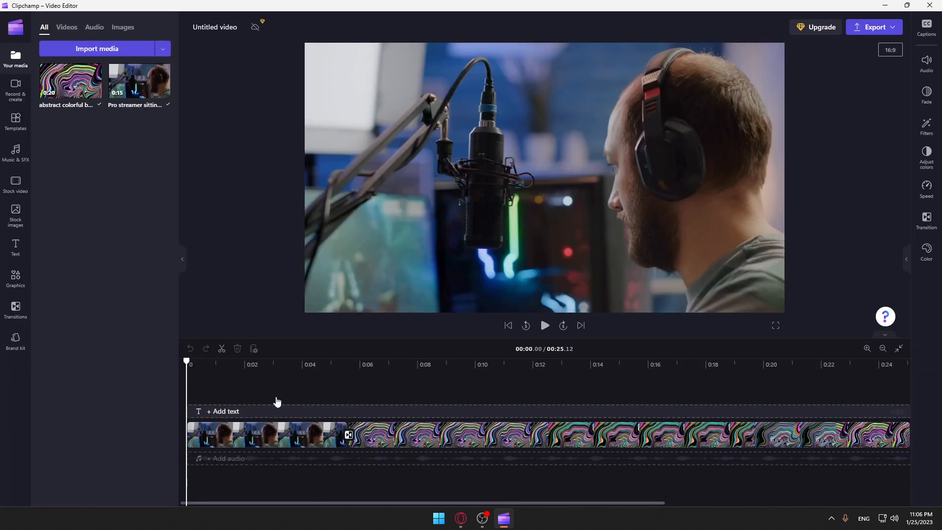
Step: Show the stock video library, then select the streamer and abstract background clips on the timeline
click(15, 183)
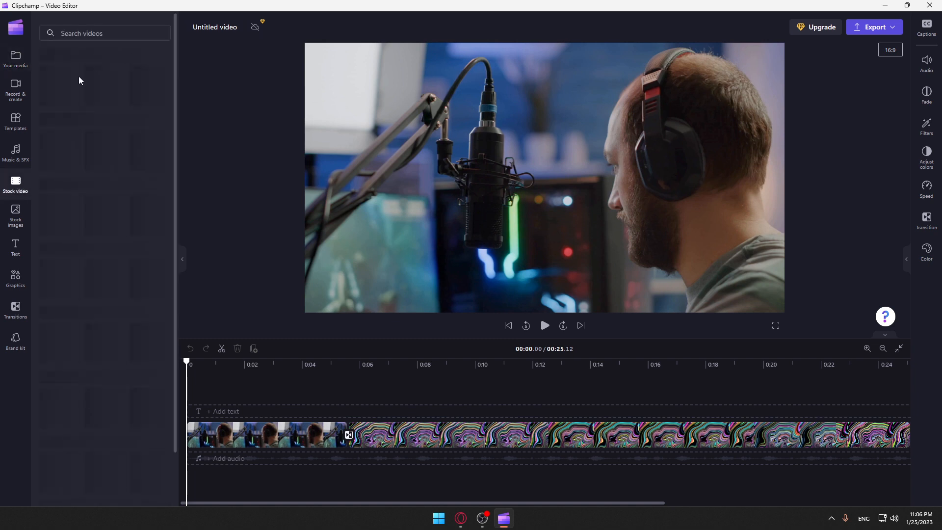
click(16, 183)
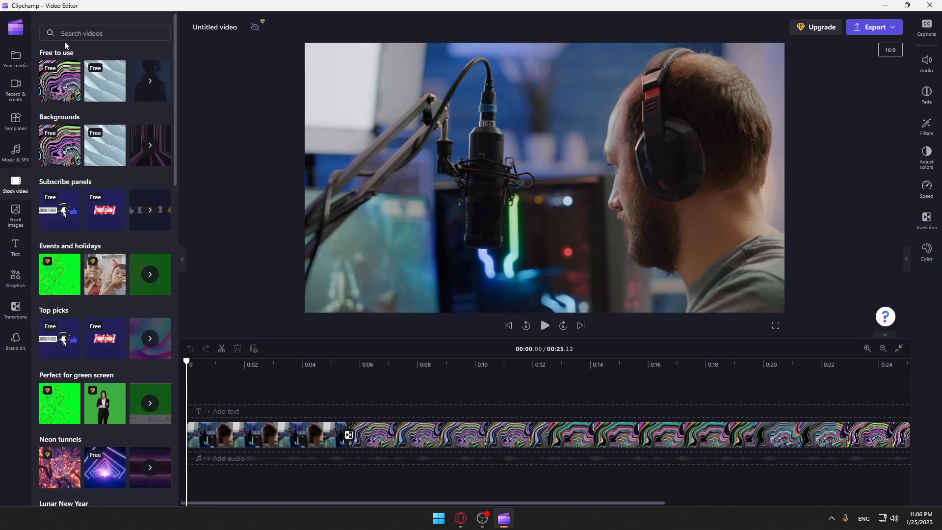
mouse_move(220, 164)
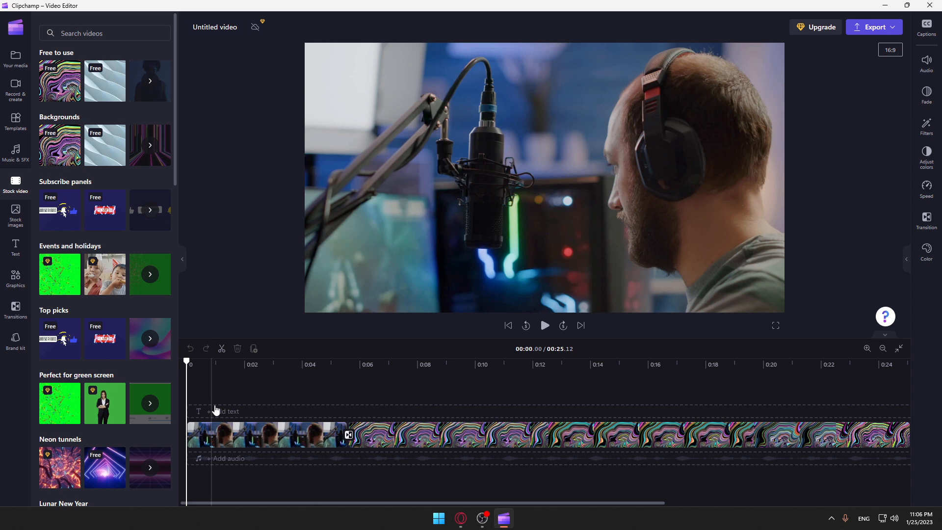
click(264, 433)
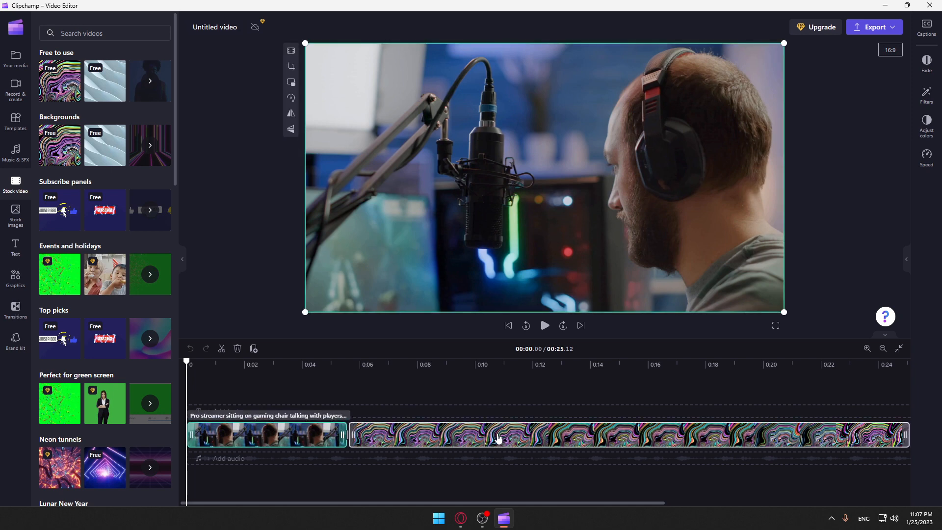
click(268, 364)
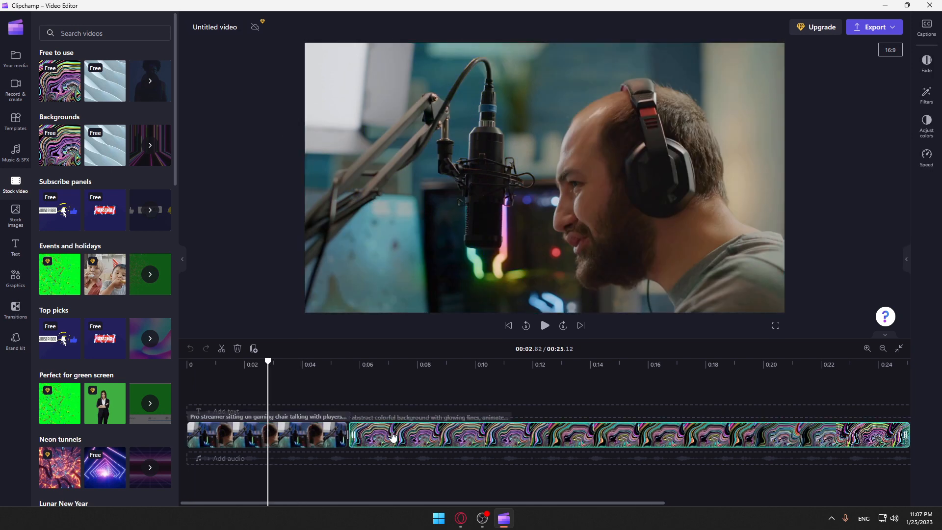
click(267, 434)
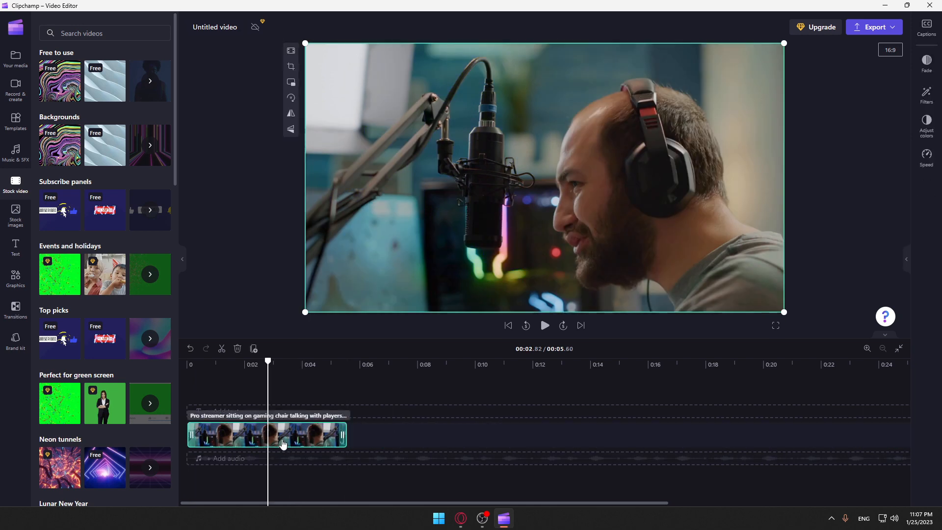
click(507, 325)
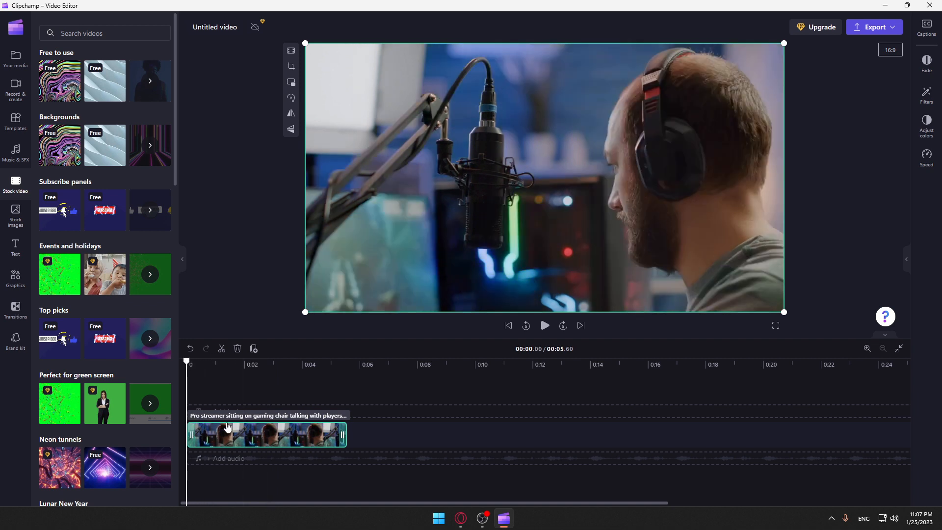
mouse_move(385, 218)
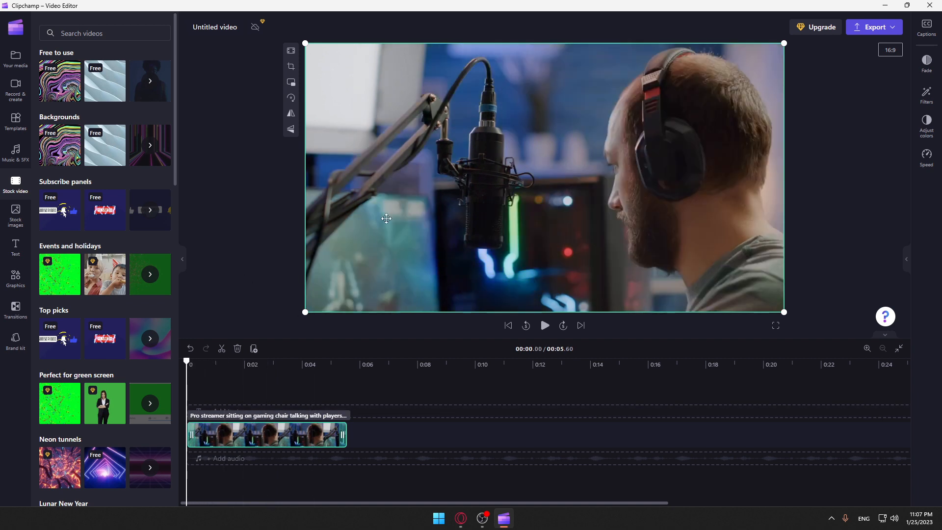
mouse_move(550, 357)
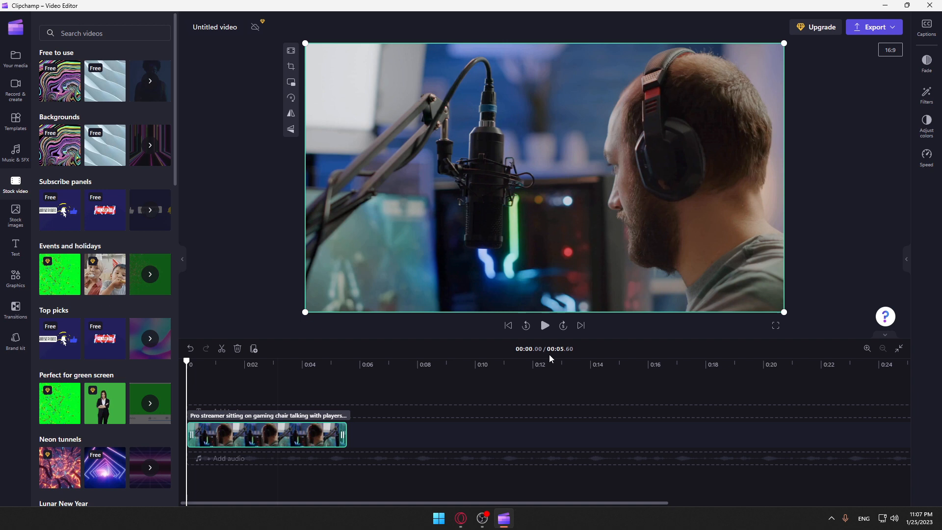
mouse_move(722, 209)
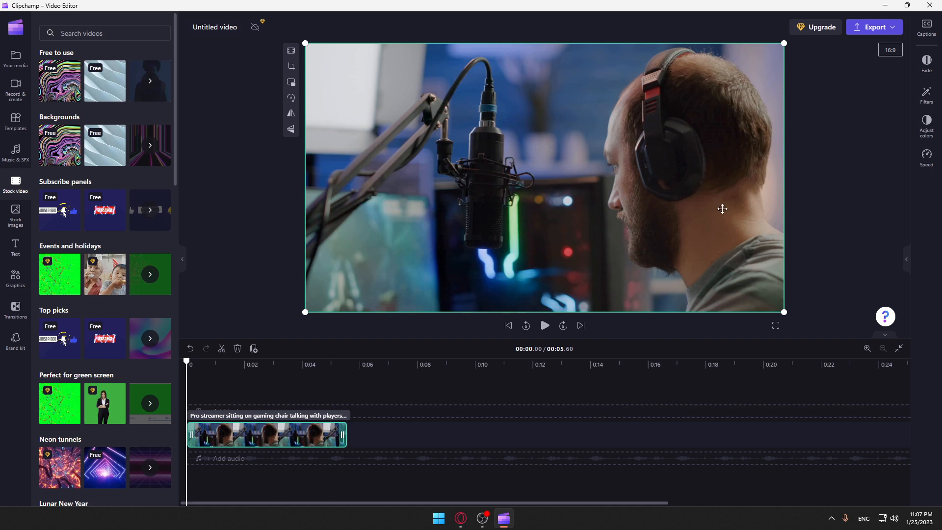
click(925, 29)
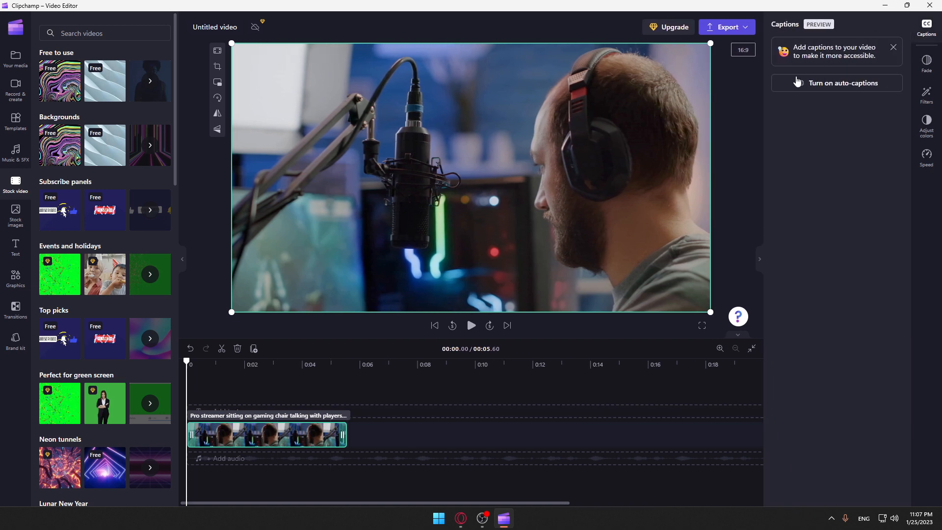
Step: Enable auto-captions with English (United States) language and the profanity filter unchecked
click(841, 83)
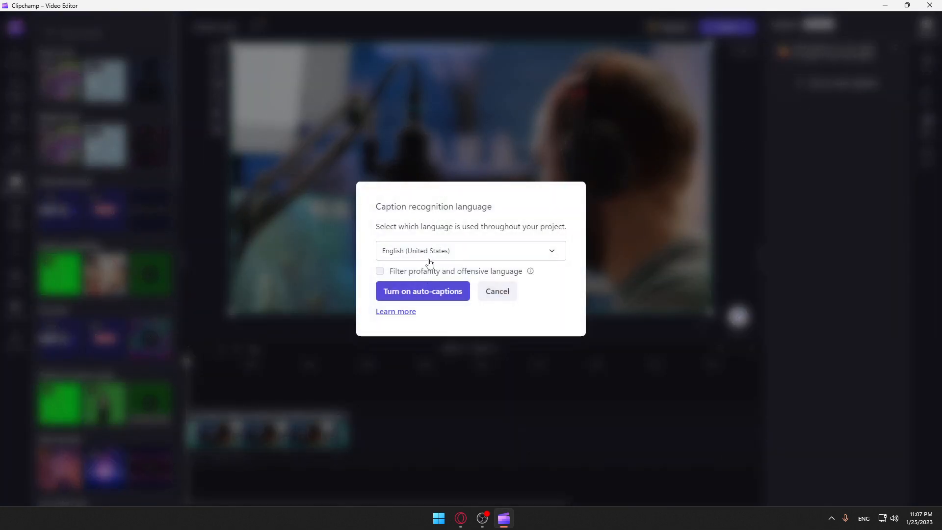
click(470, 251)
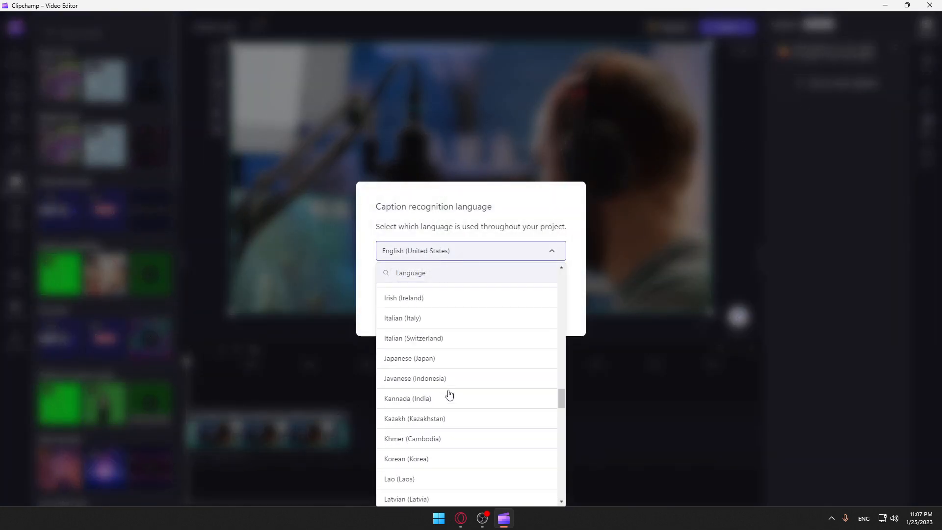
click(471, 251)
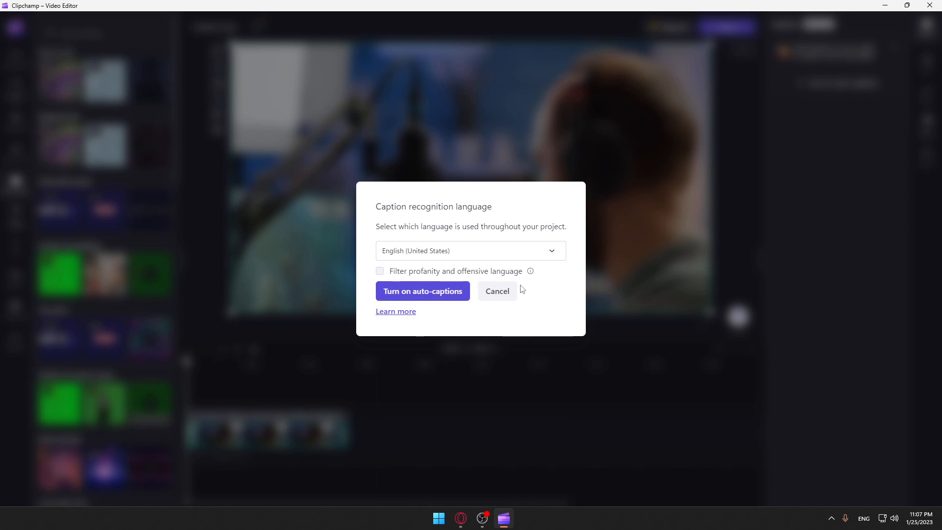
mouse_move(423, 299)
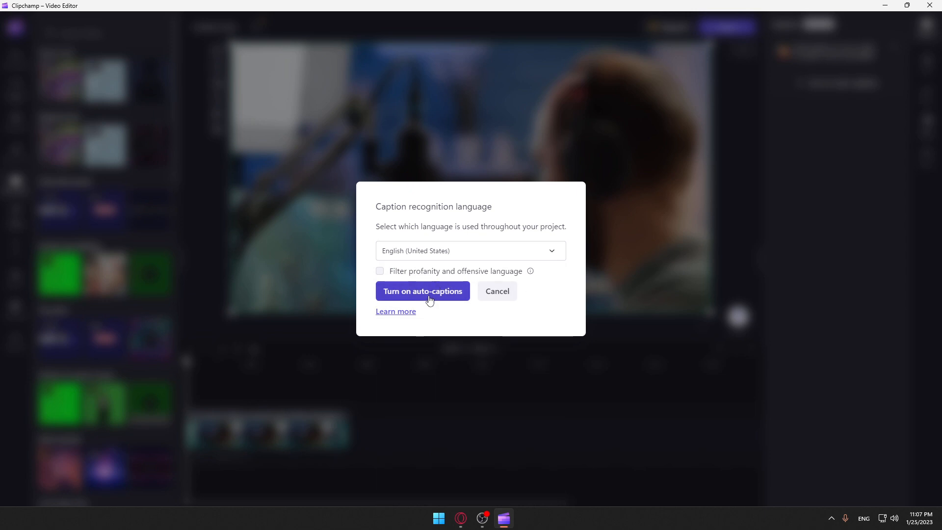
mouse_move(422, 276)
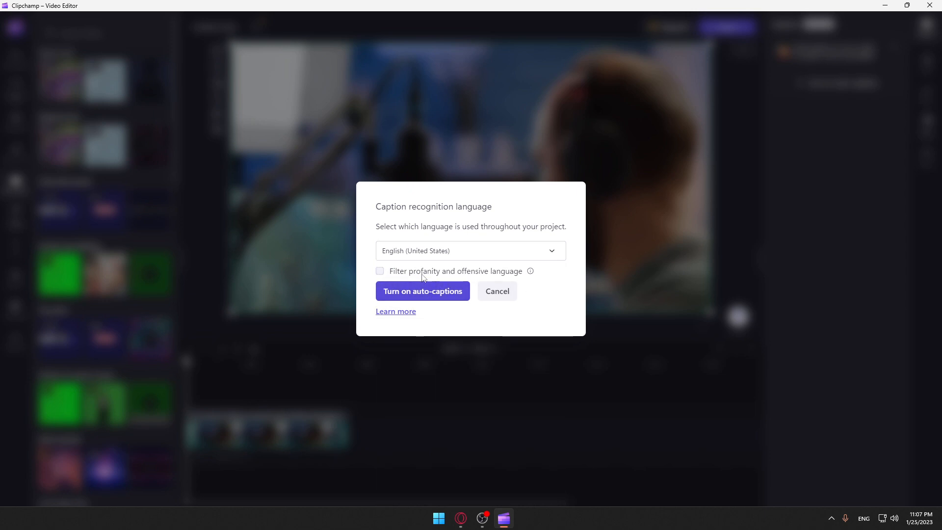
click(380, 270)
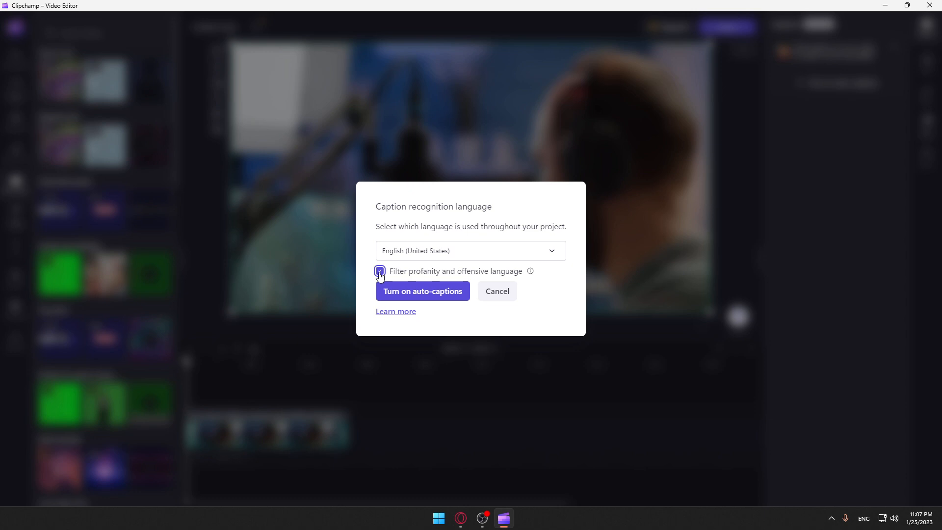
click(379, 271)
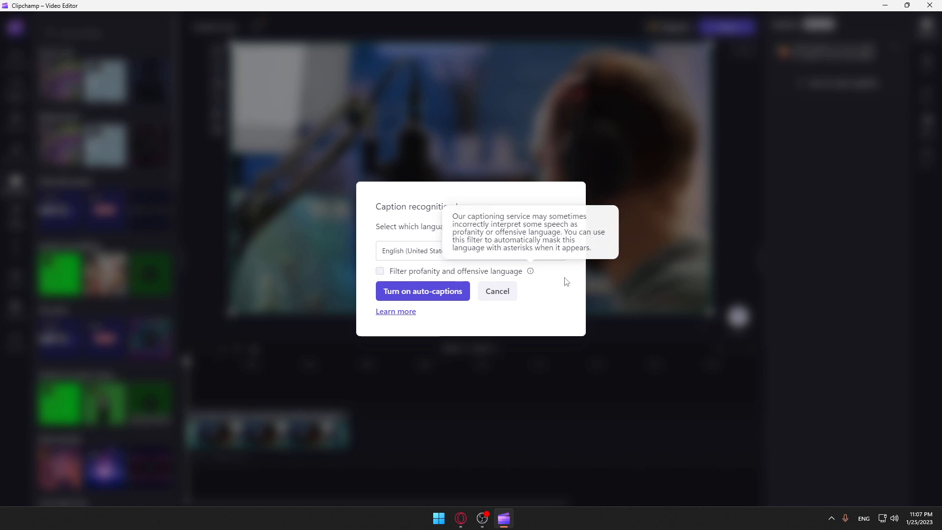
mouse_move(373, 275)
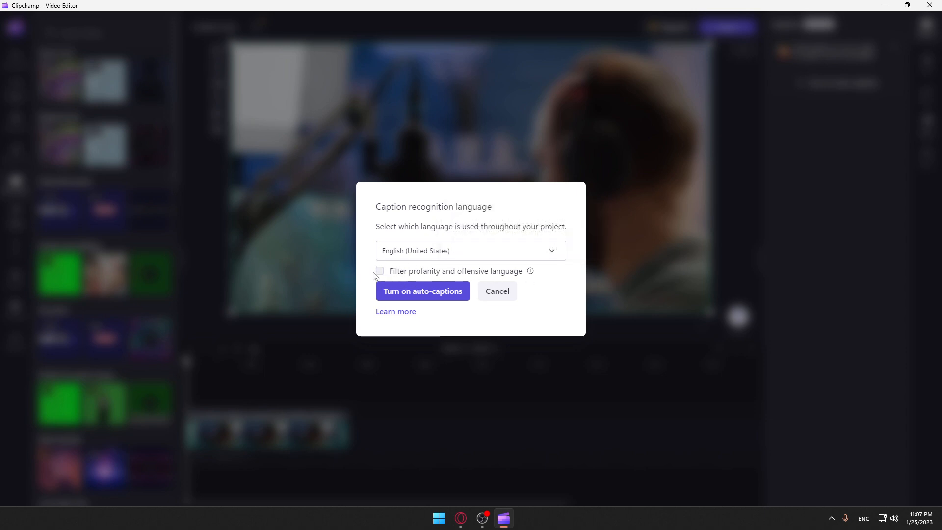
click(380, 271)
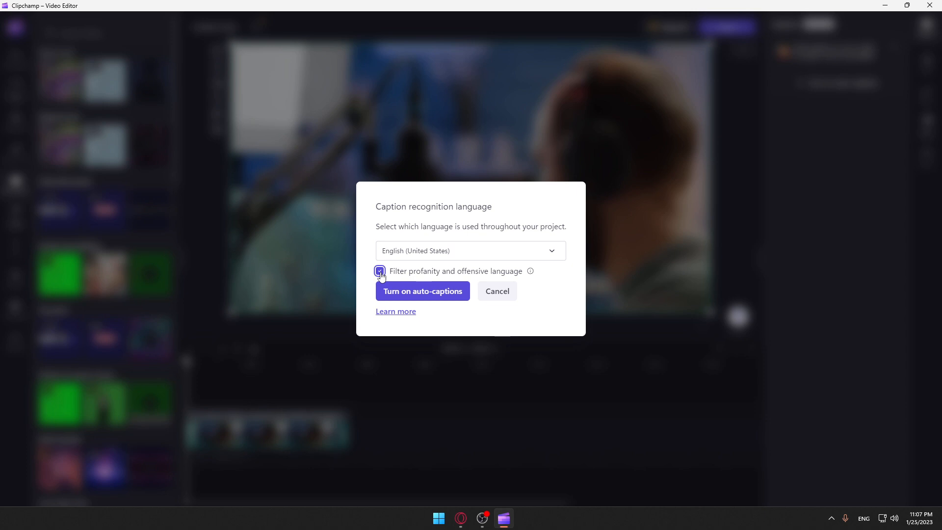
click(380, 271)
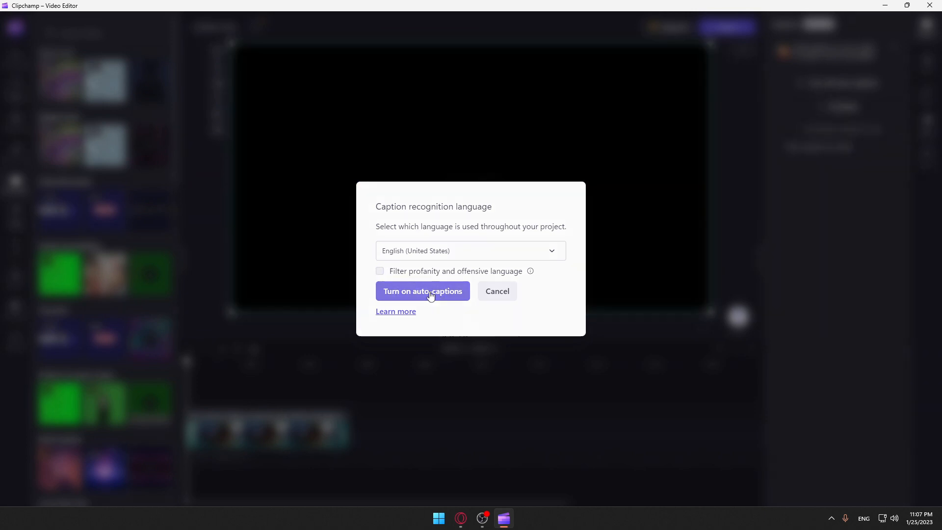
click(422, 291)
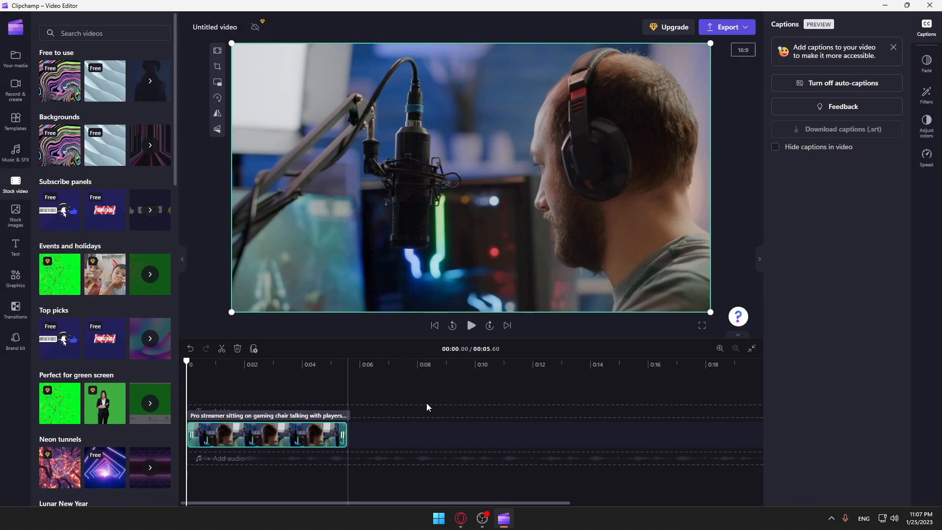